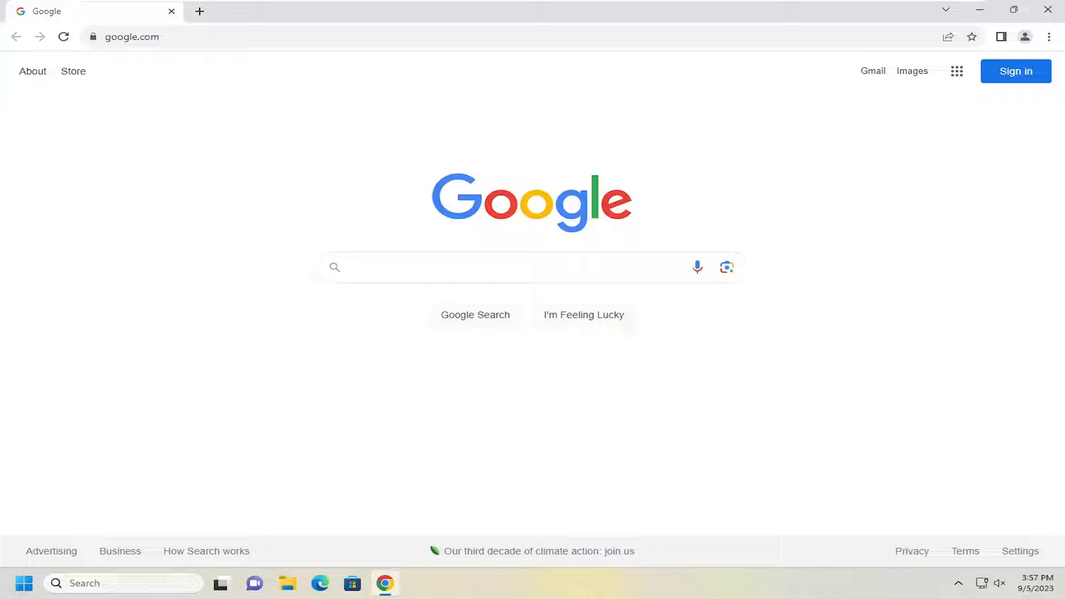
{"action": "mouse_move", "coordinate": [940, 117]}
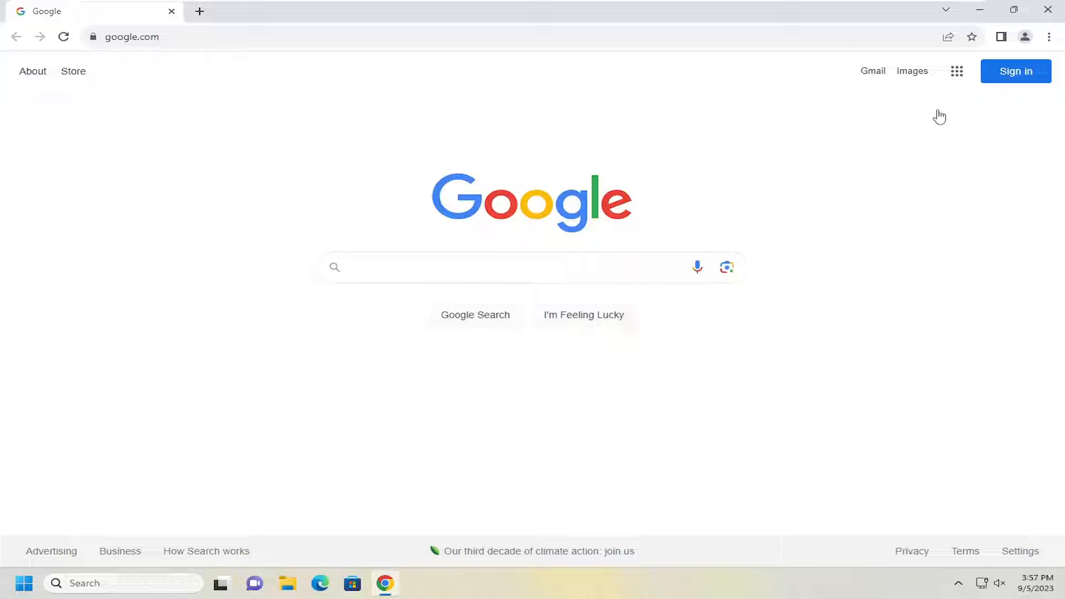
{"action": "mouse_move", "coordinate": [960, 46]}
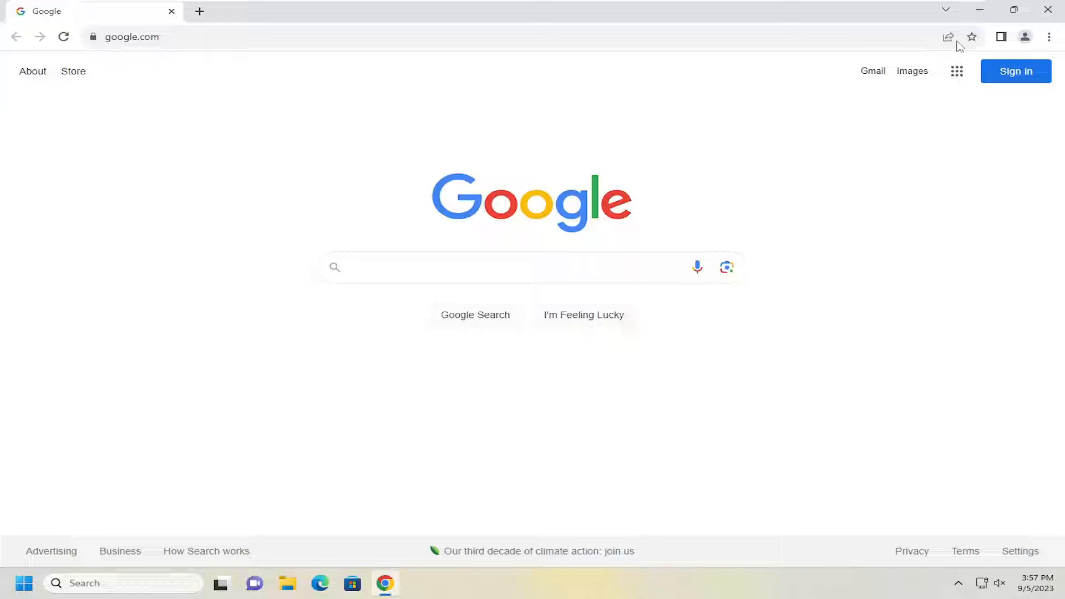
Bring up Chrome's three-dot main menu over the Google homepage.
{"action": "left_click", "coordinate": [1049, 37]}
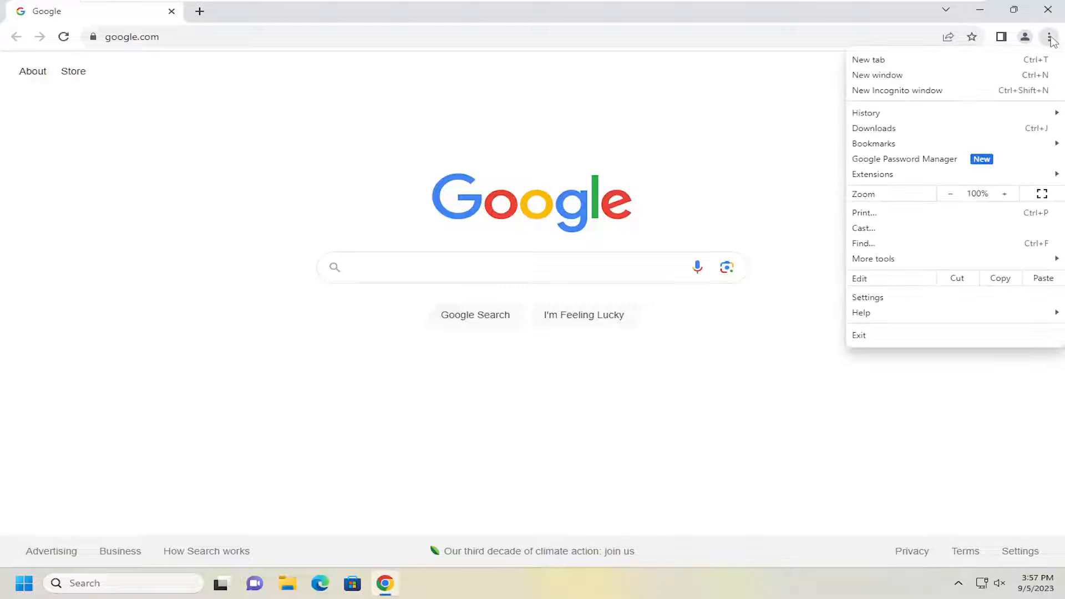
{"action": "mouse_move", "coordinate": [867, 297]}
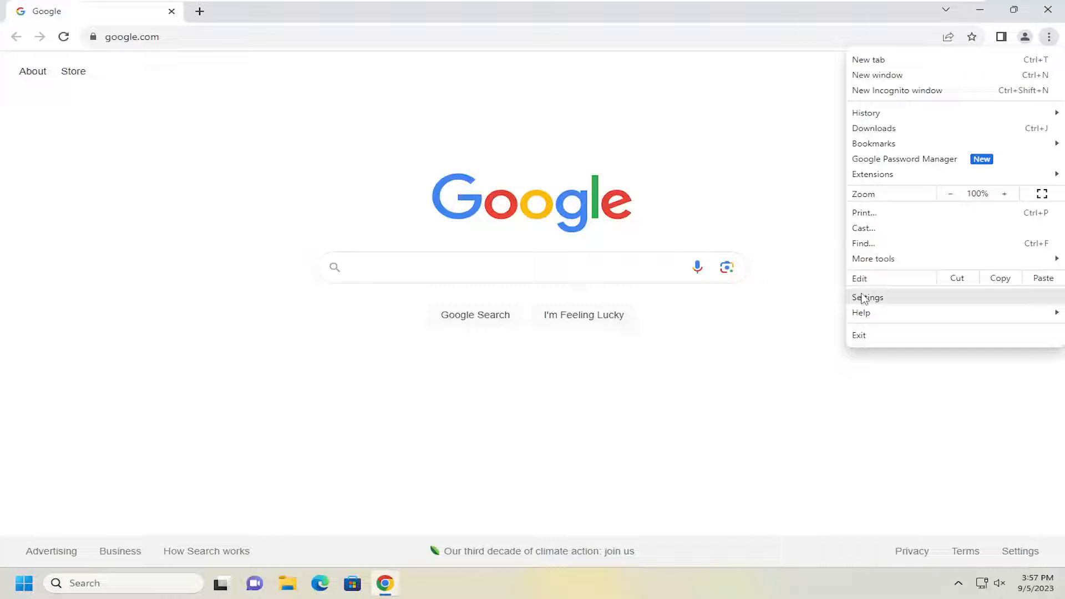
Go from Settings to the Languages page listing English (United States) and English.
{"action": "left_click", "coordinate": [868, 298]}
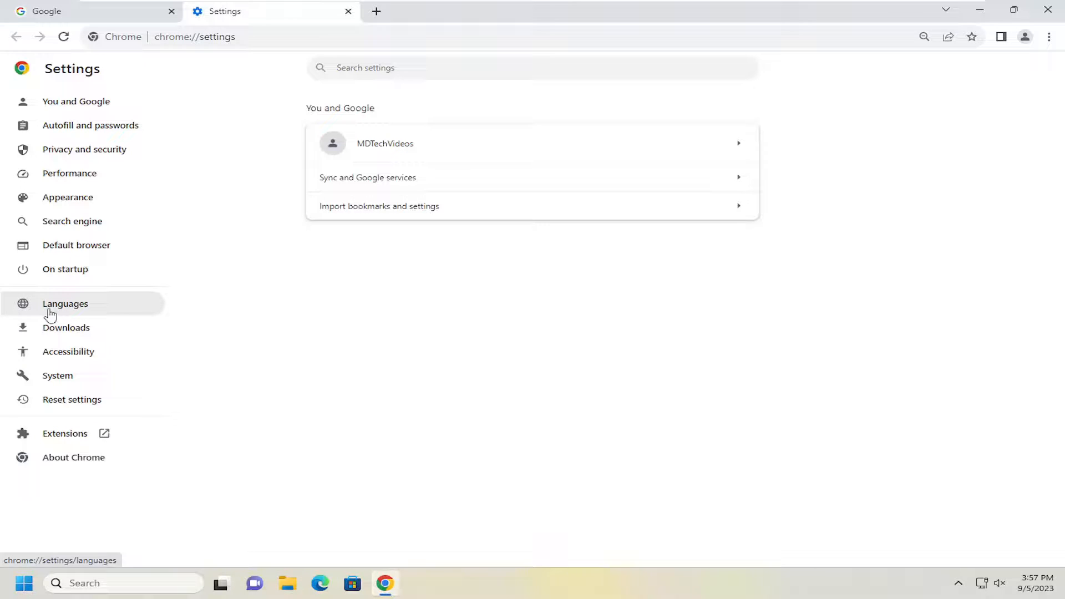
{"action": "left_click", "coordinate": [65, 304]}
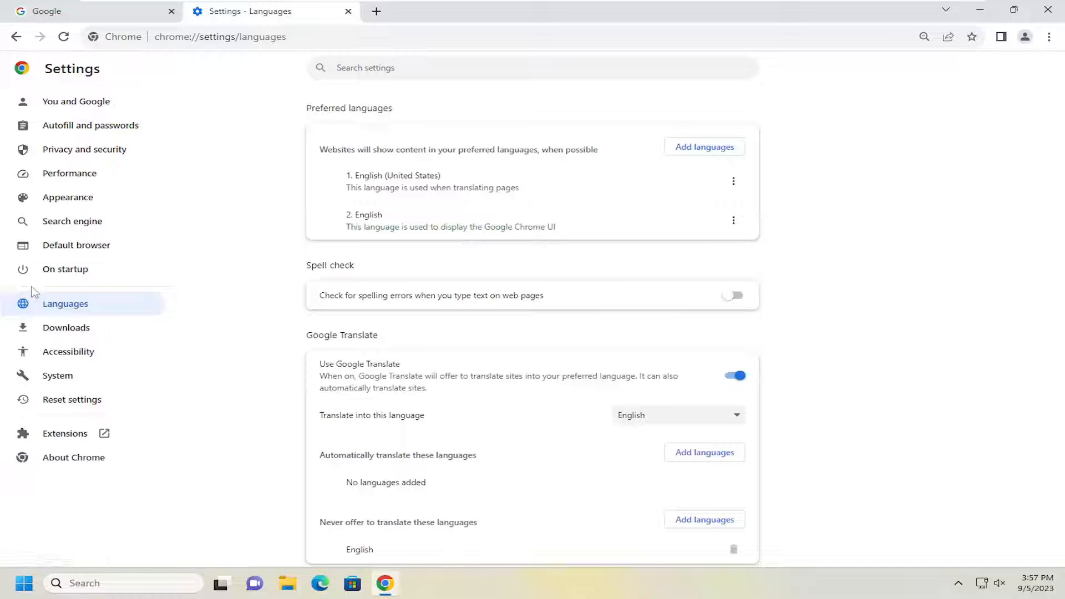
{"action": "mouse_move", "coordinate": [26, 308]}
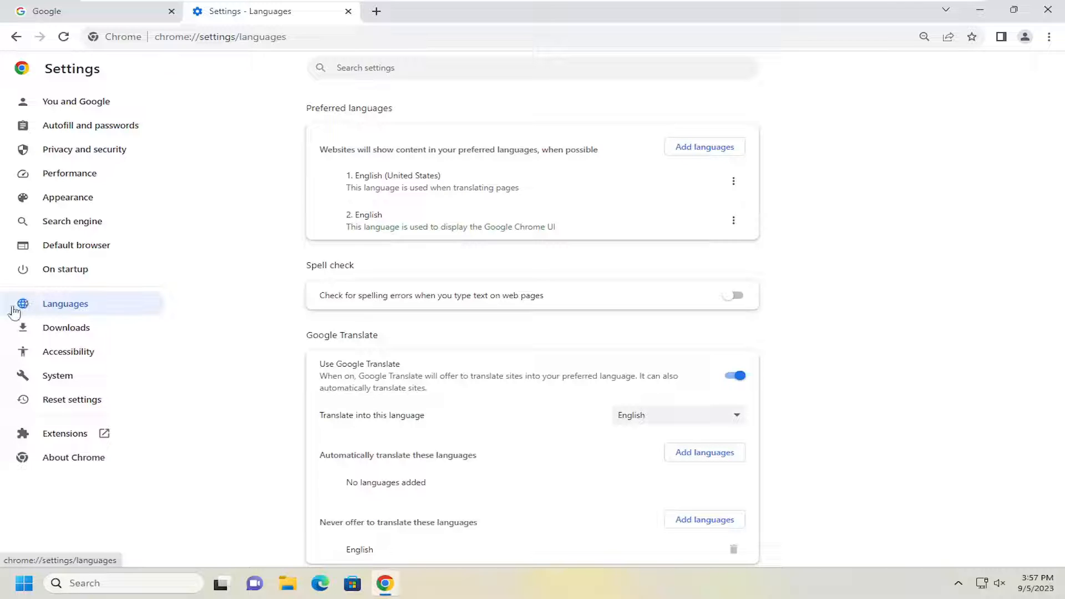
{"action": "mouse_move", "coordinate": [27, 310]}
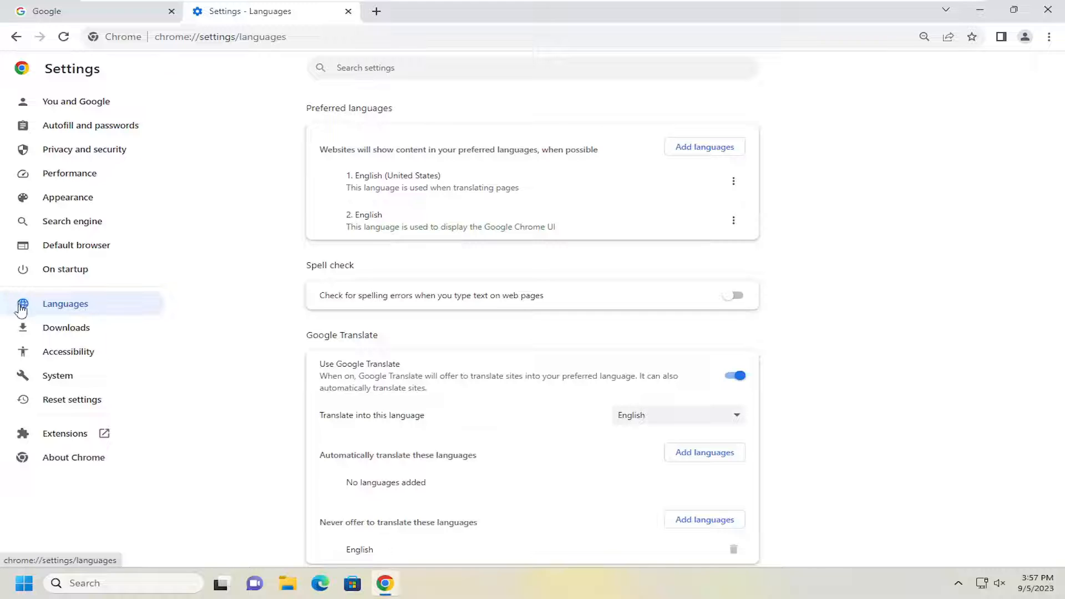
{"action": "mouse_move", "coordinate": [23, 286]}
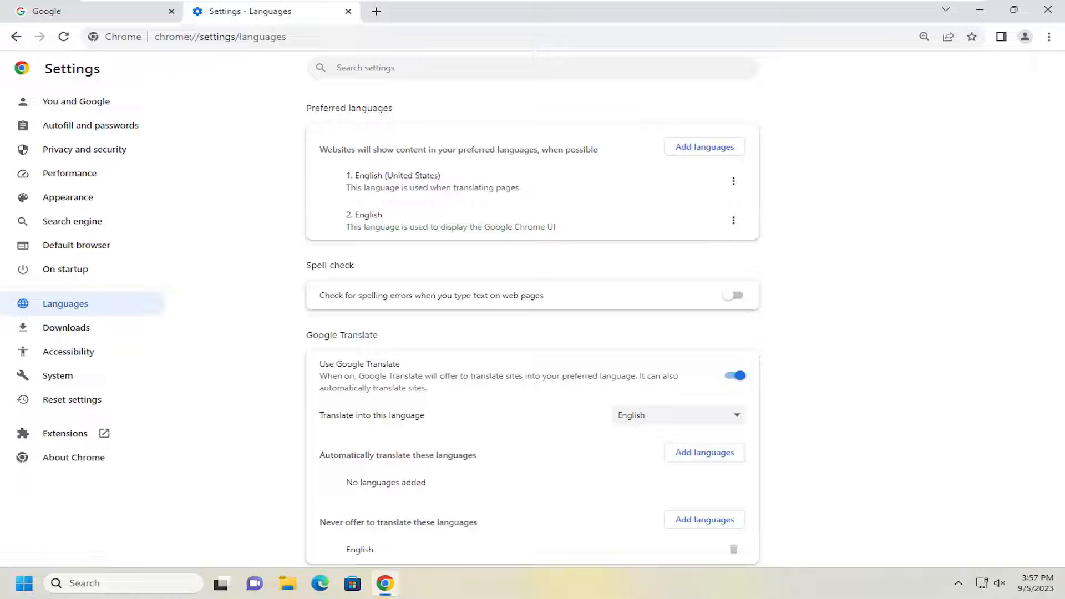
{"action": "mouse_move", "coordinate": [332, 207]}
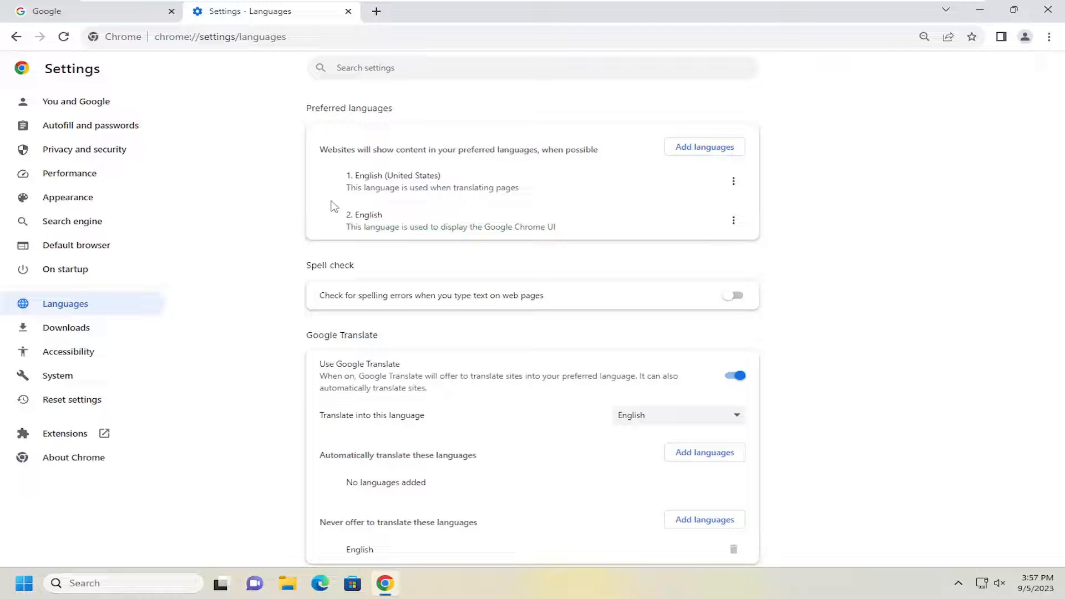
{"action": "mouse_move", "coordinate": [722, 191]}
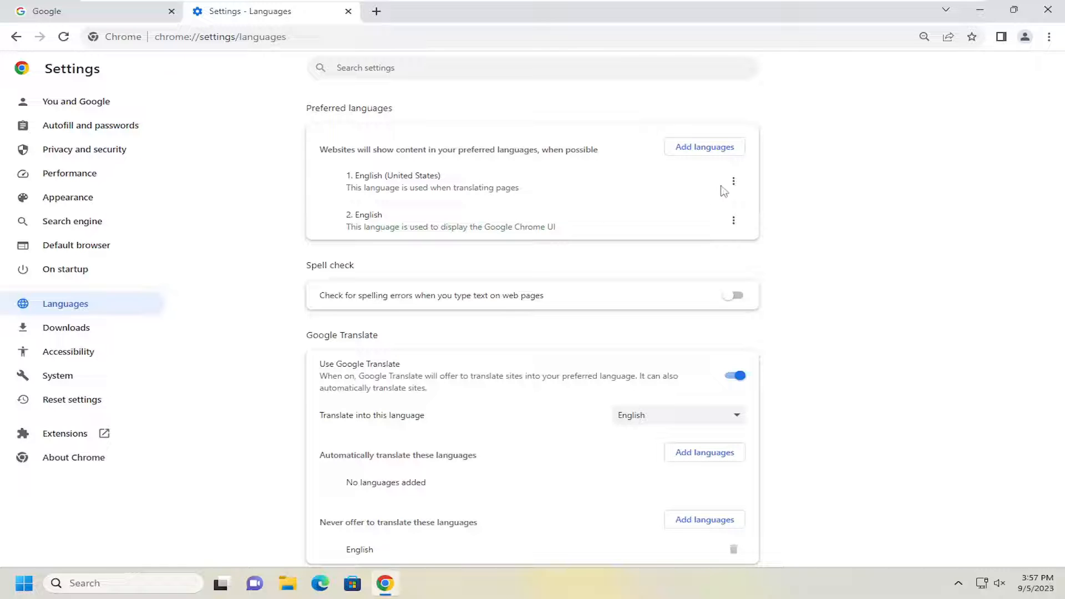
{"action": "left_click", "coordinate": [733, 181]}
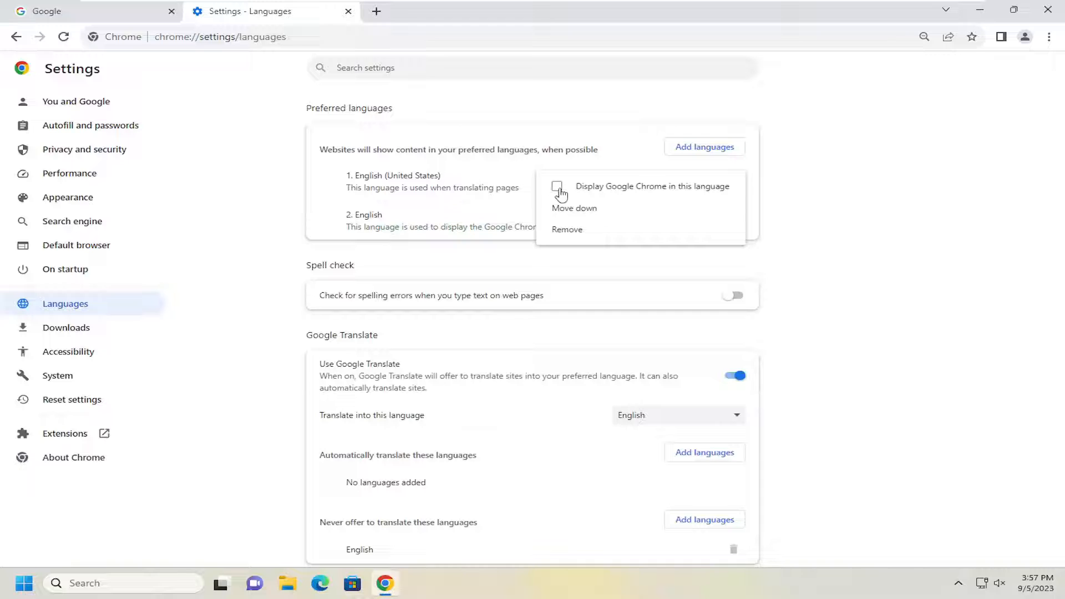
{"action": "mouse_move", "coordinate": [596, 198]}
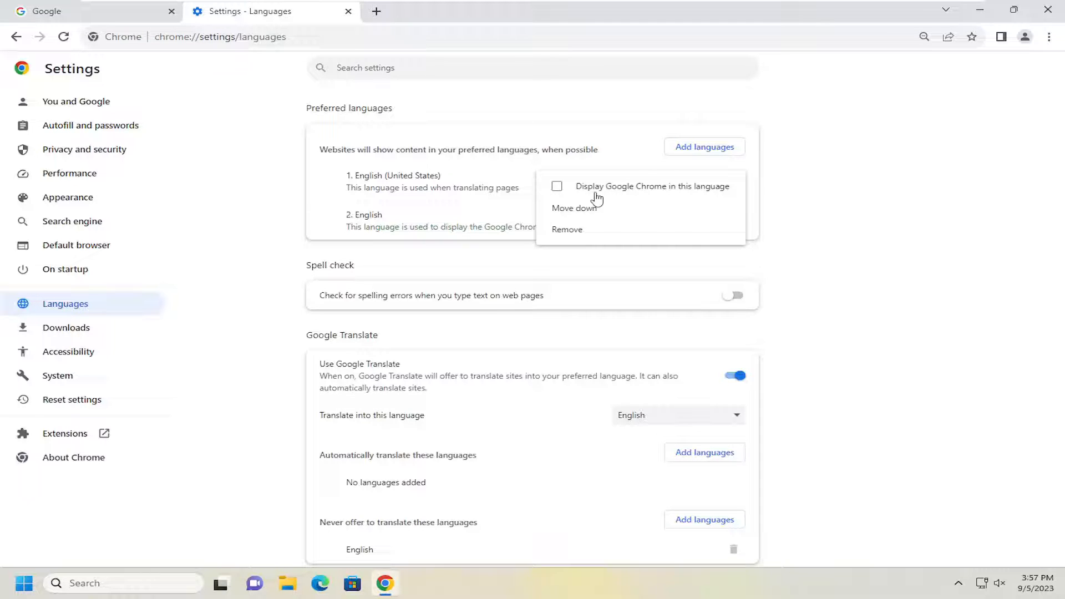
{"action": "mouse_move", "coordinate": [612, 197]}
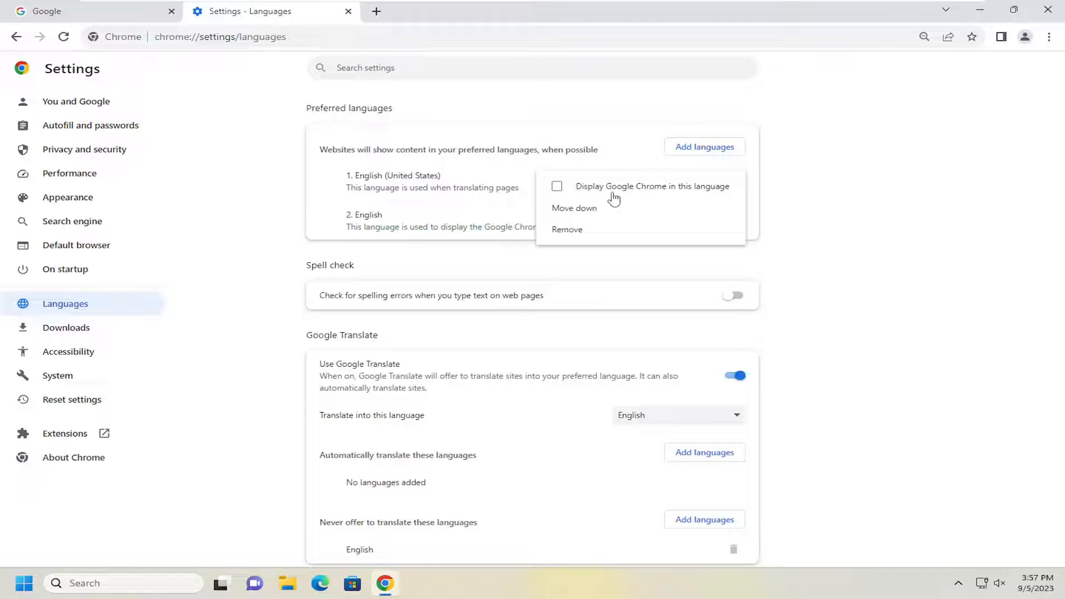
{"action": "mouse_move", "coordinate": [573, 208]}
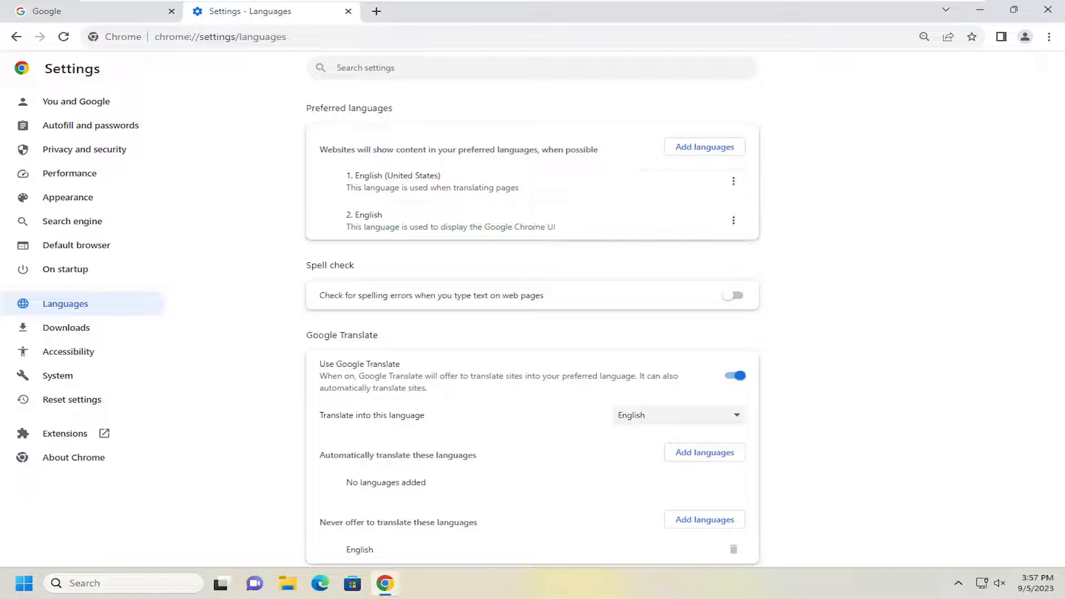
{"action": "left_click", "coordinate": [733, 181]}
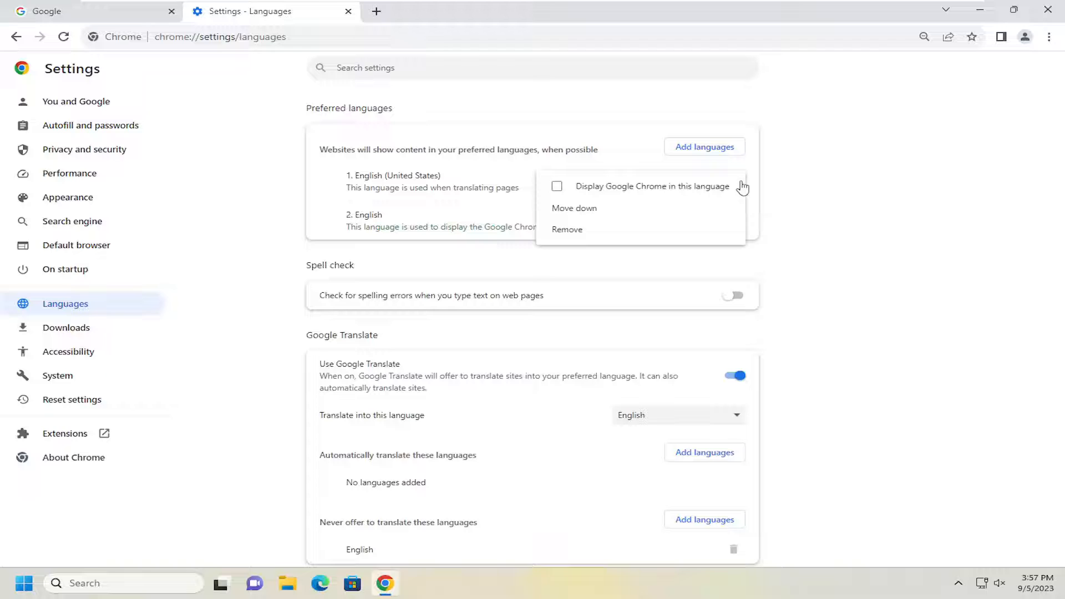
{"action": "mouse_move", "coordinate": [555, 189]}
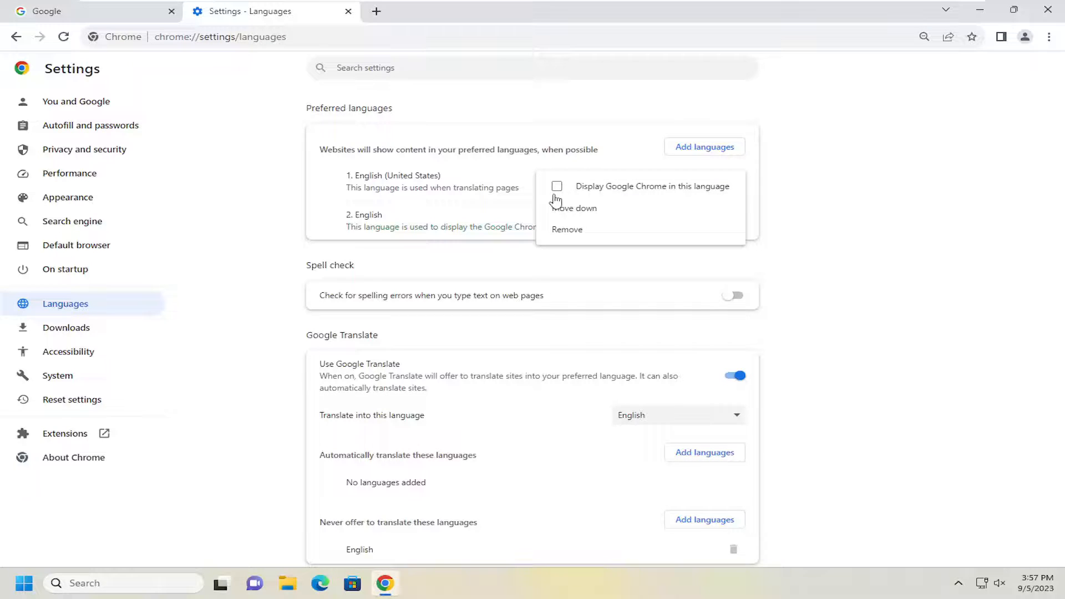
{"action": "mouse_move", "coordinate": [574, 208]}
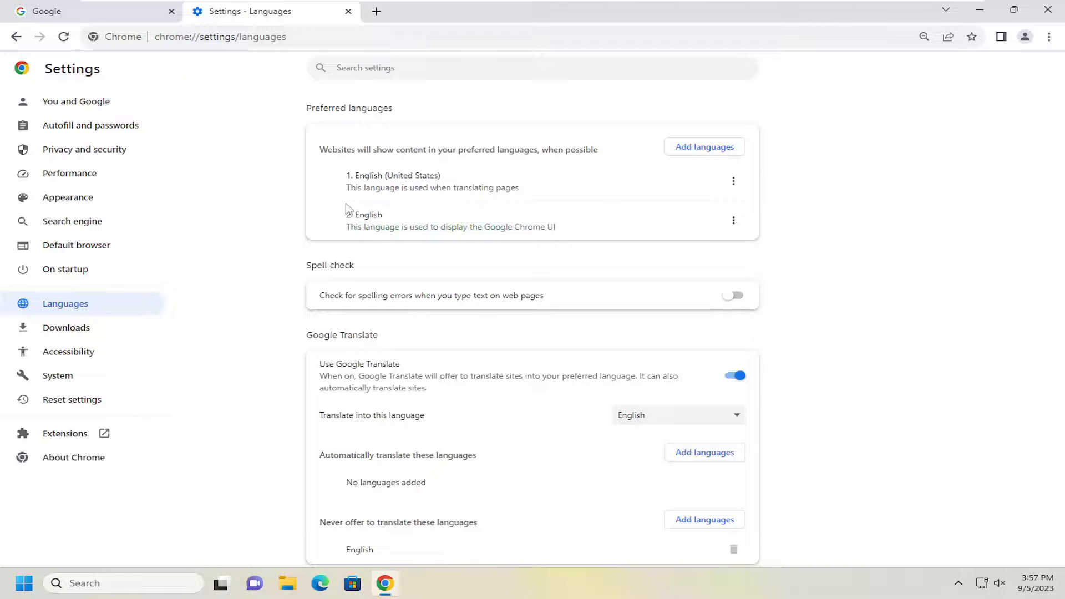
{"action": "mouse_move", "coordinate": [649, 240]}
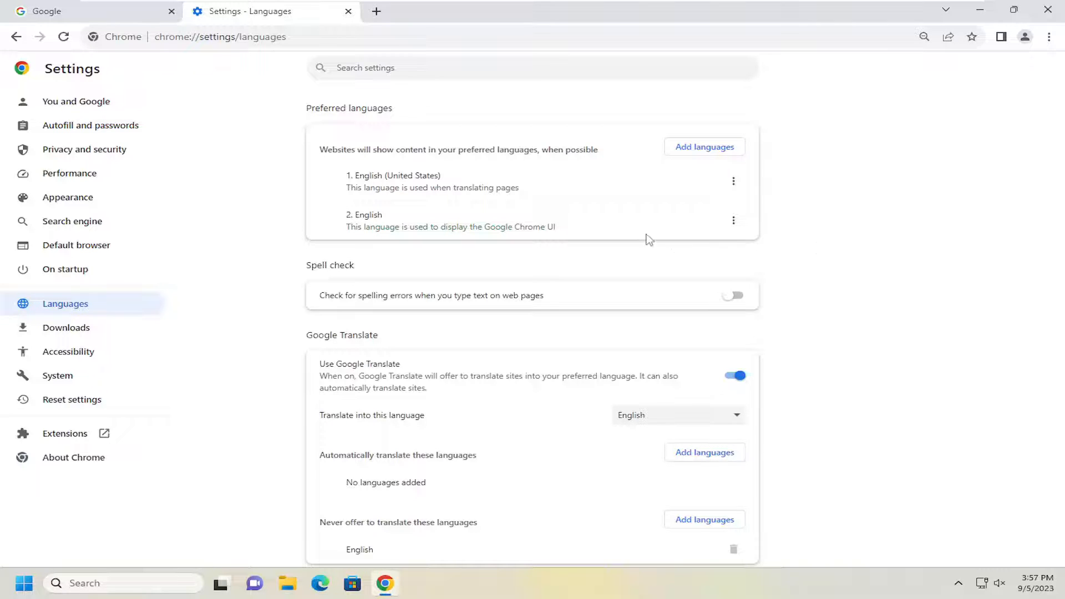
{"action": "mouse_move", "coordinate": [570, 226]}
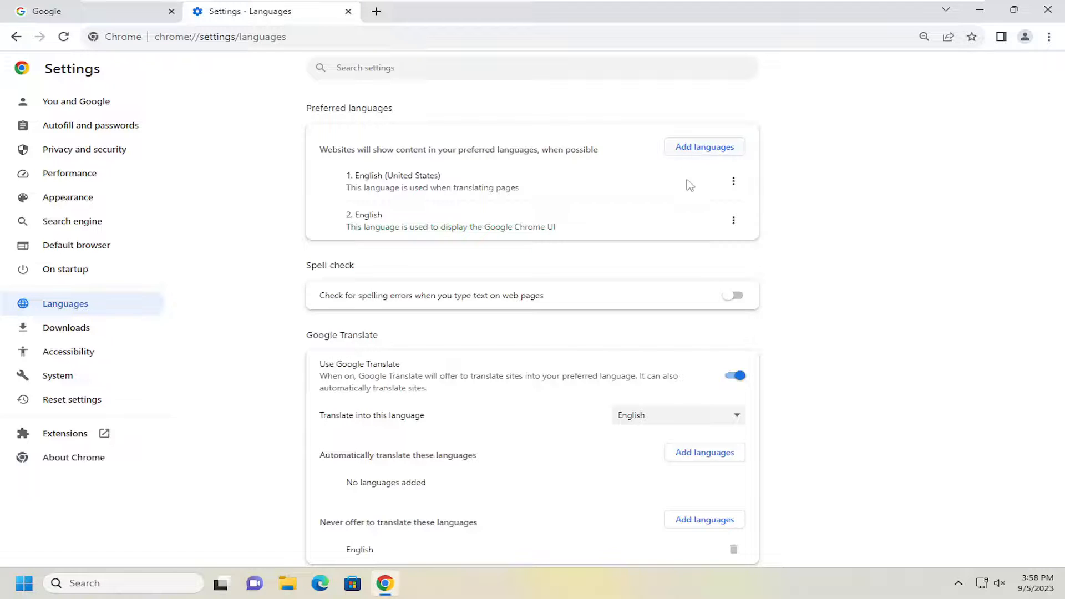
{"action": "left_click", "coordinate": [734, 220]}
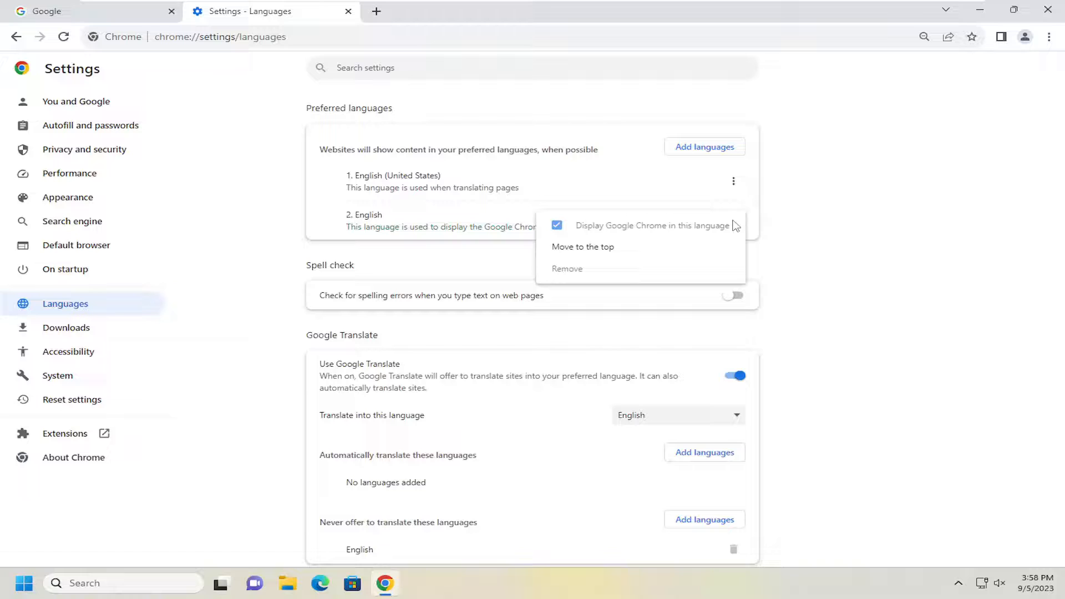
{"action": "mouse_move", "coordinate": [728, 223]}
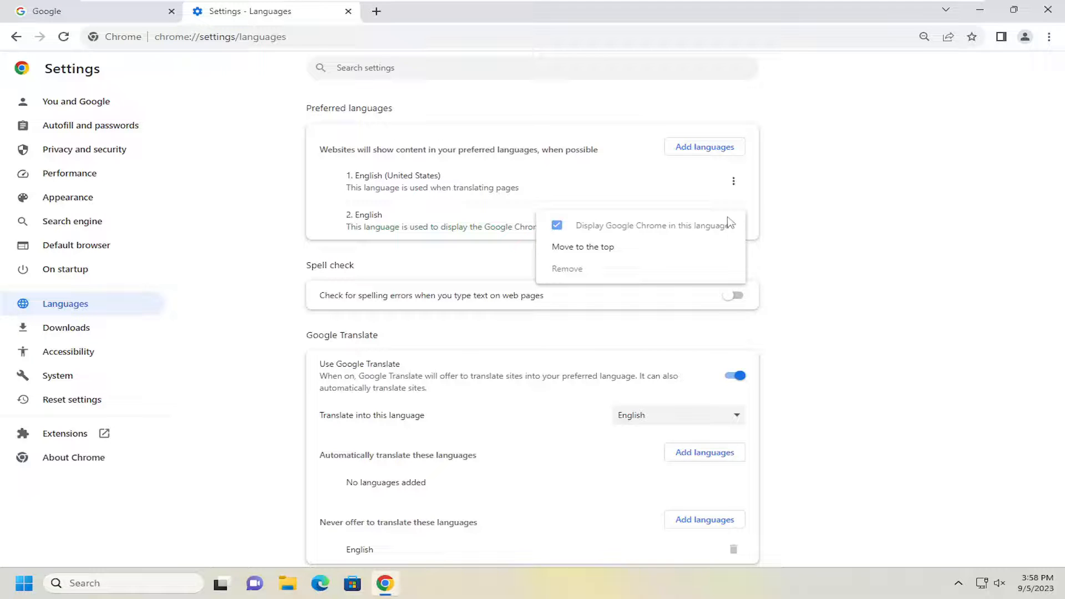
{"action": "mouse_move", "coordinate": [828, 221]}
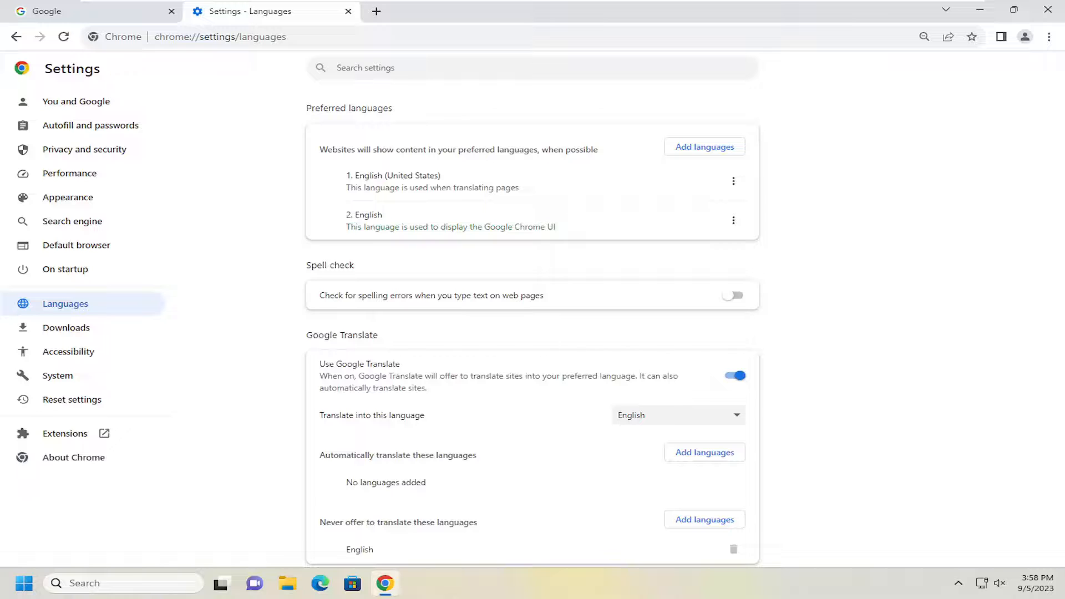
{"action": "mouse_move", "coordinate": [706, 146]}
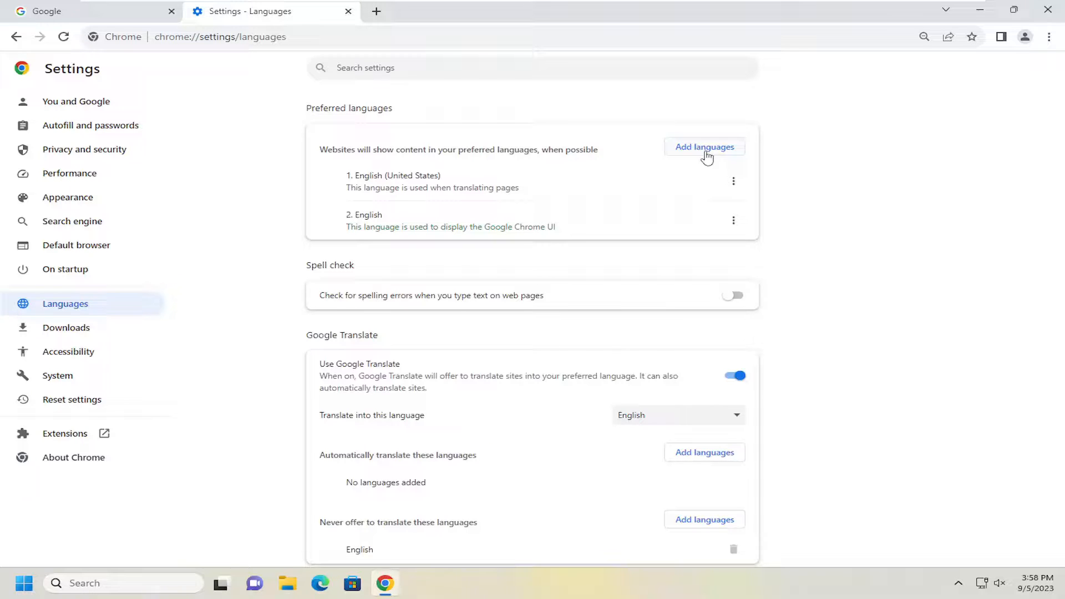
{"action": "left_click", "coordinate": [705, 147]}
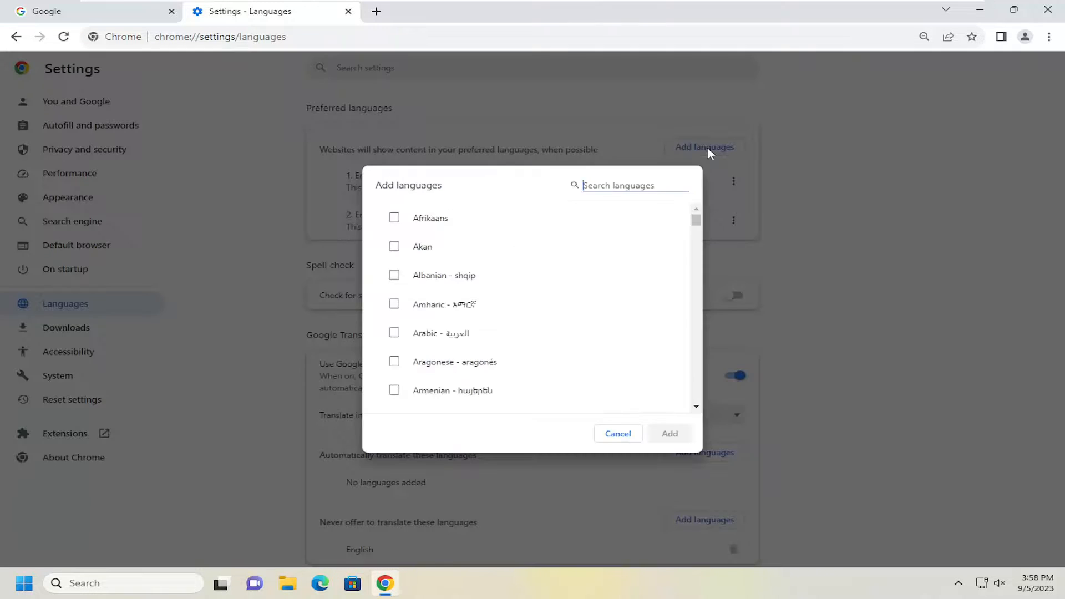
Search 'english' and add English (Canada) as the third preferred language.
{"action": "type", "text": "english"}
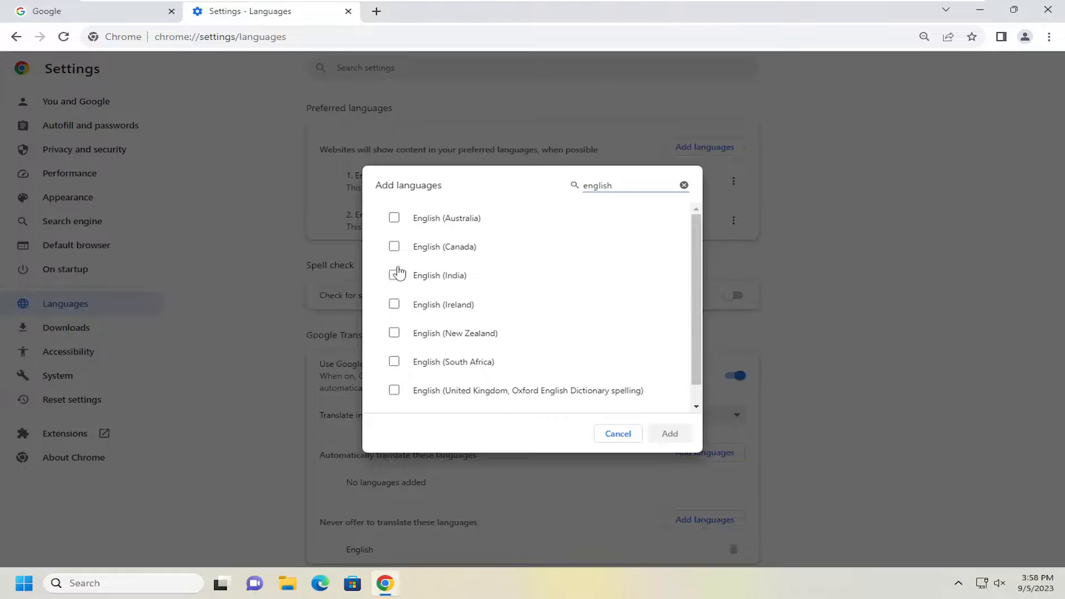
{"action": "left_click", "coordinate": [668, 434]}
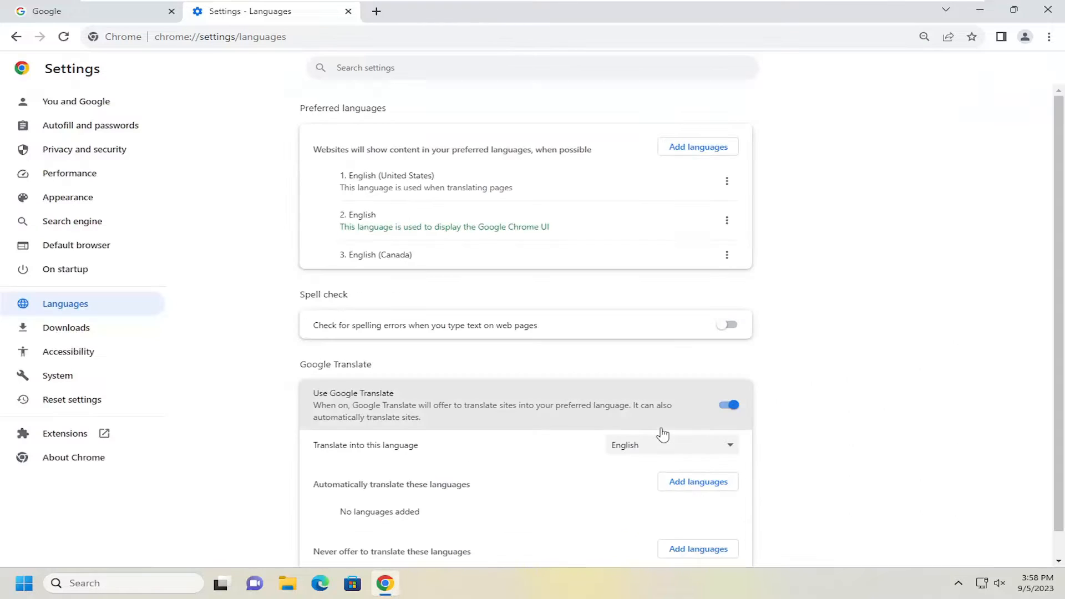
{"action": "mouse_move", "coordinate": [727, 256]}
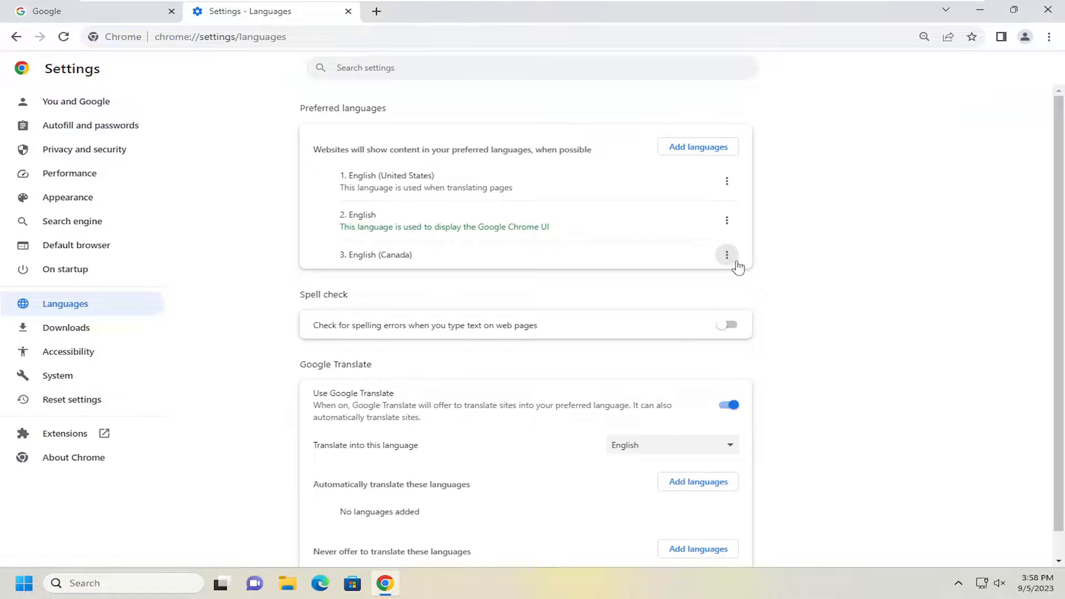
{"action": "left_click", "coordinate": [726, 255]}
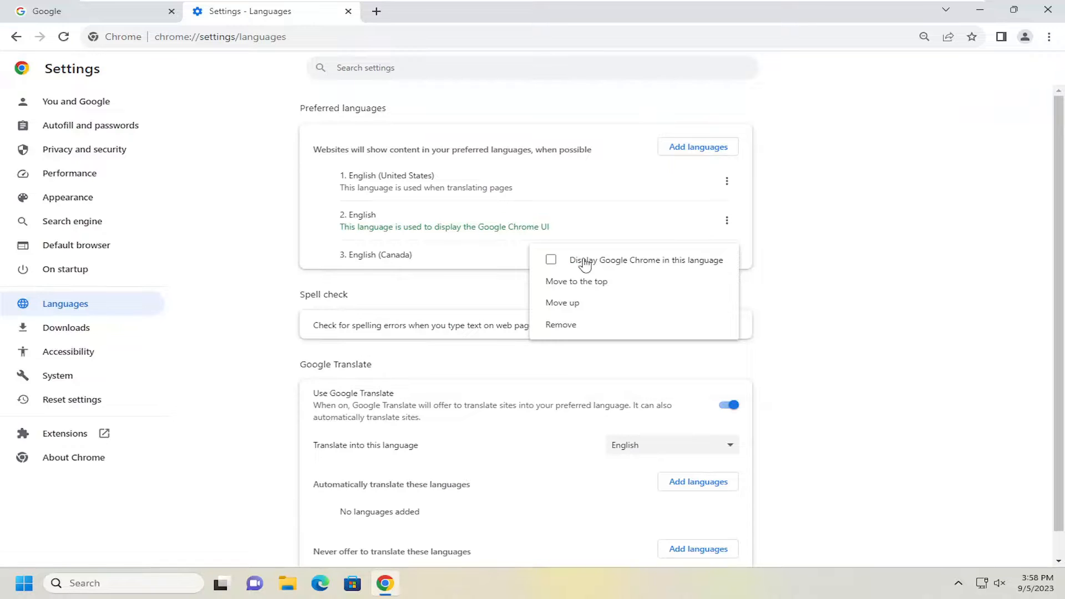
{"action": "mouse_move", "coordinate": [682, 265]}
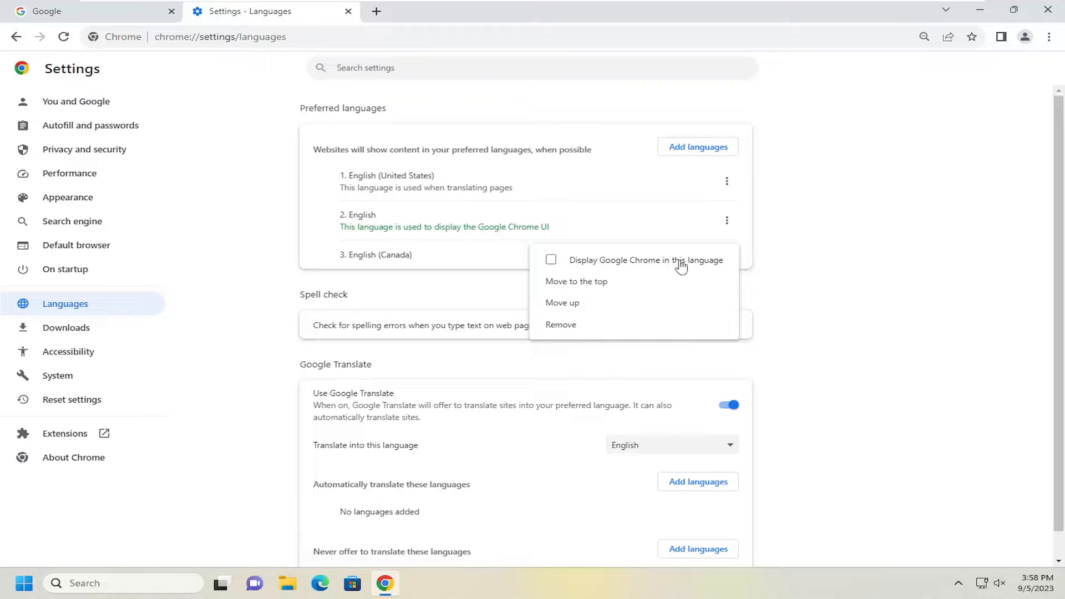
{"action": "mouse_move", "coordinate": [576, 281]}
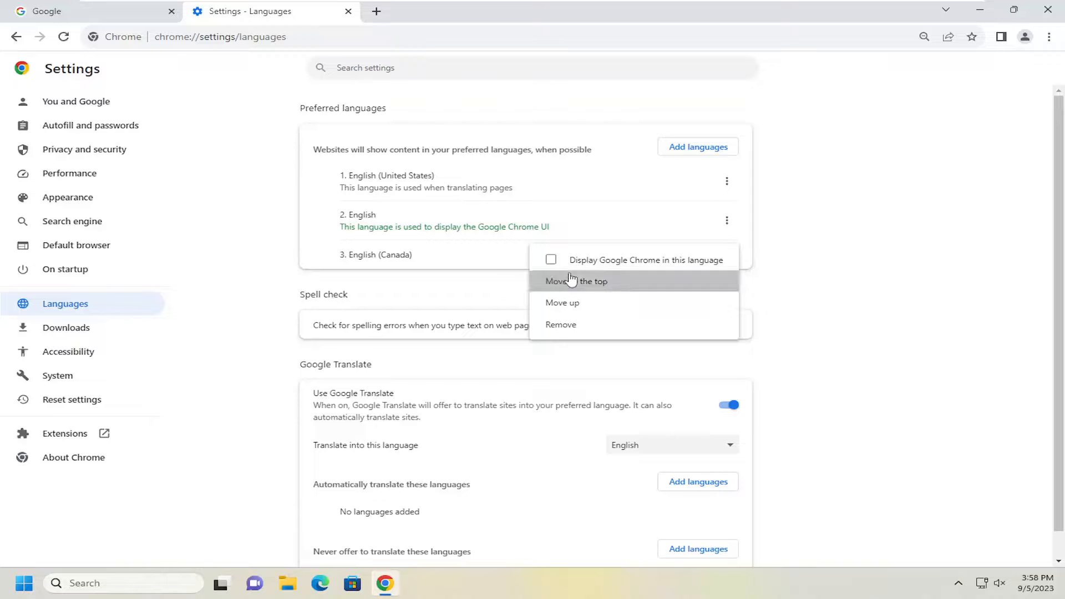
{"action": "mouse_move", "coordinate": [547, 263]}
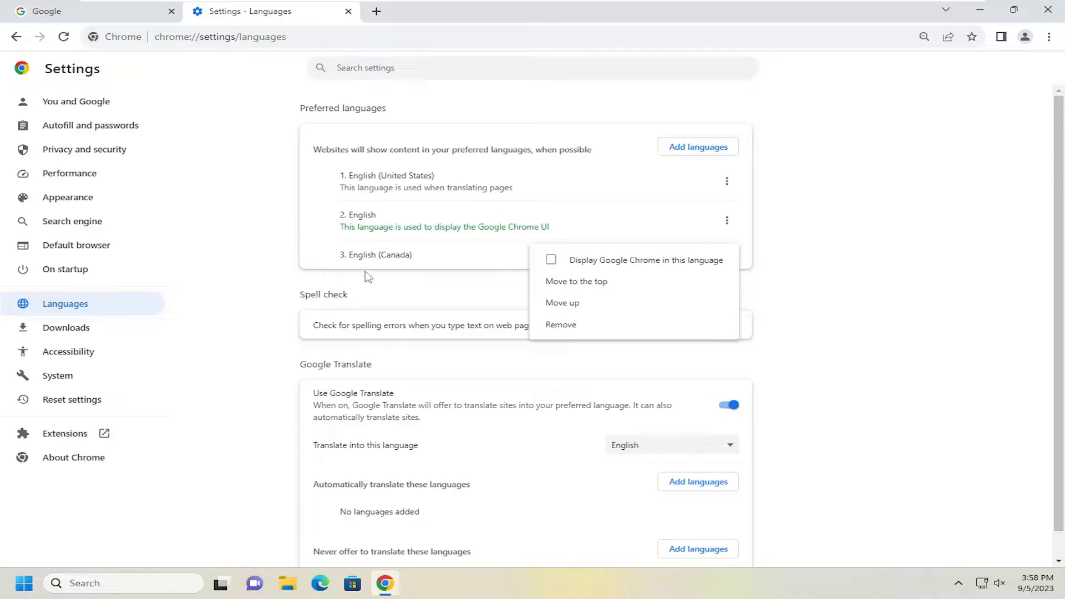
{"action": "mouse_move", "coordinate": [568, 265]}
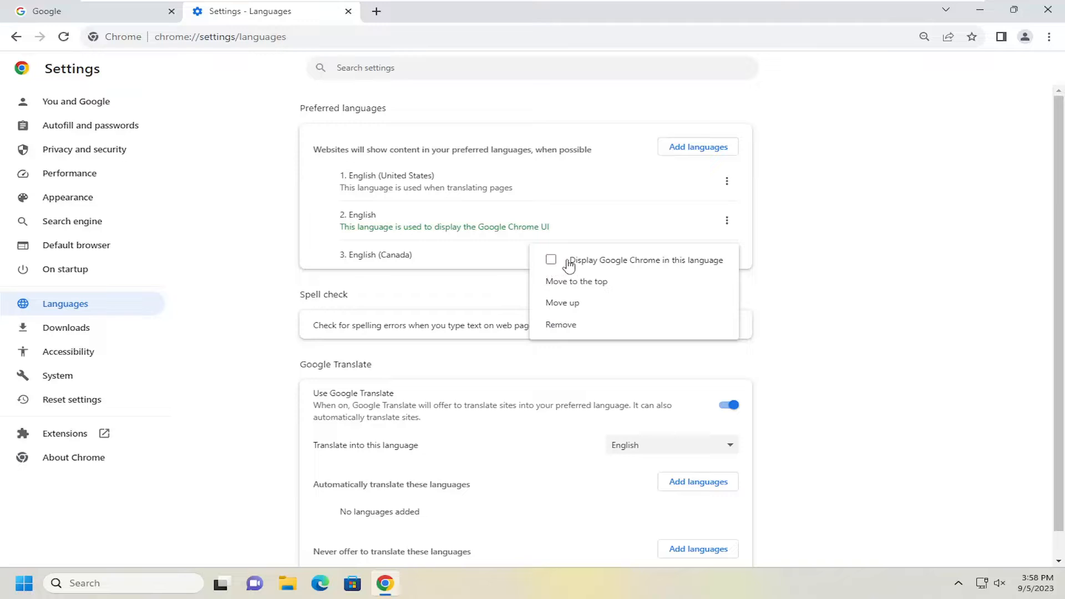
{"action": "mouse_move", "coordinate": [836, 243]}
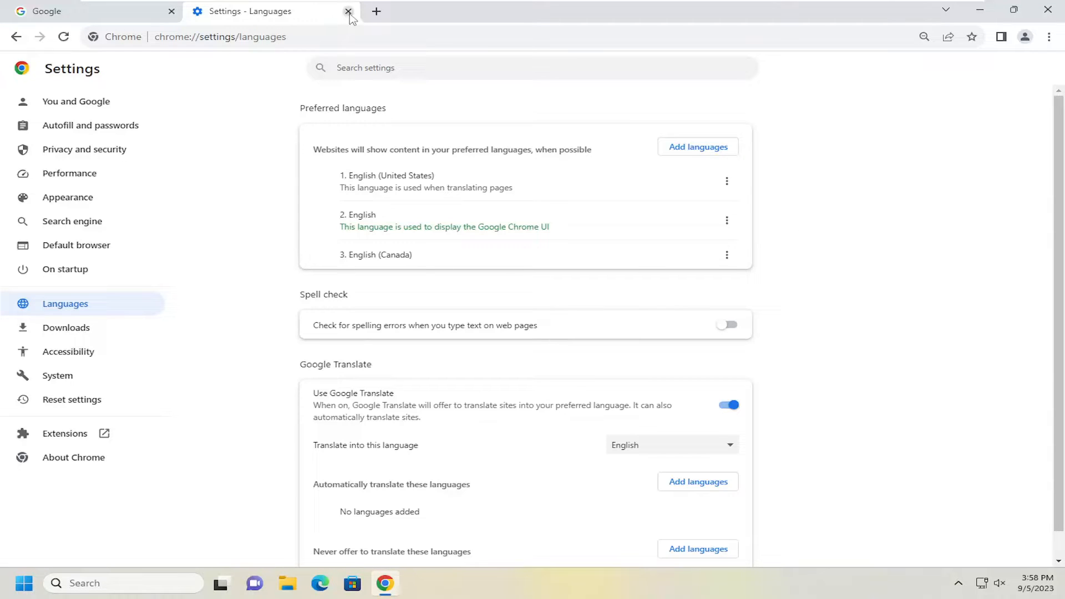
{"action": "mouse_move", "coordinate": [634, 271]}
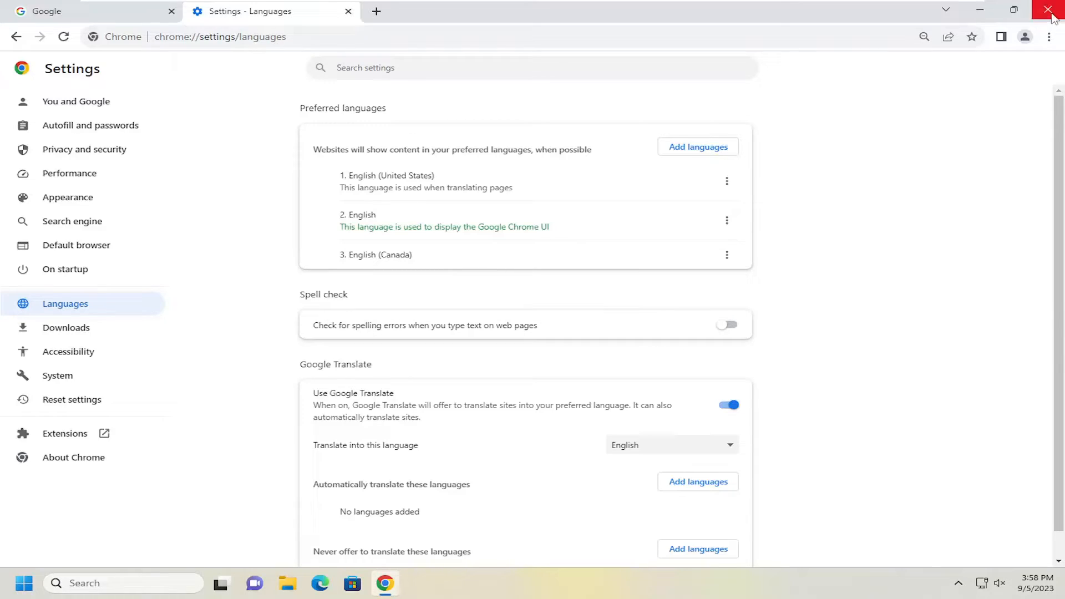
Close and relaunch Chrome, landing in the Google homepage search box.
{"action": "left_click", "coordinate": [348, 11]}
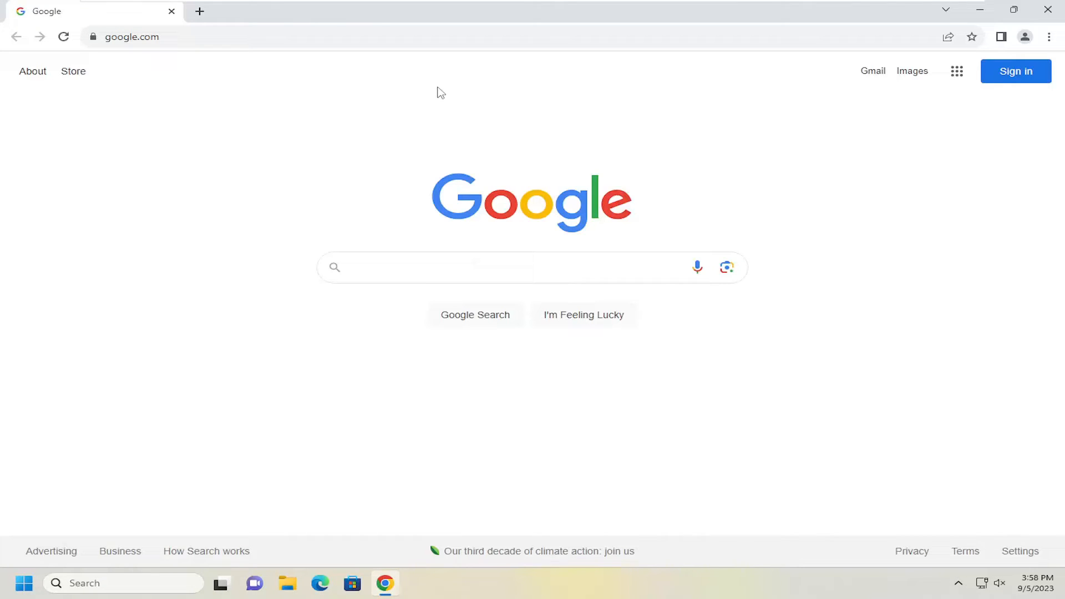
{"action": "mouse_move", "coordinate": [481, 112]}
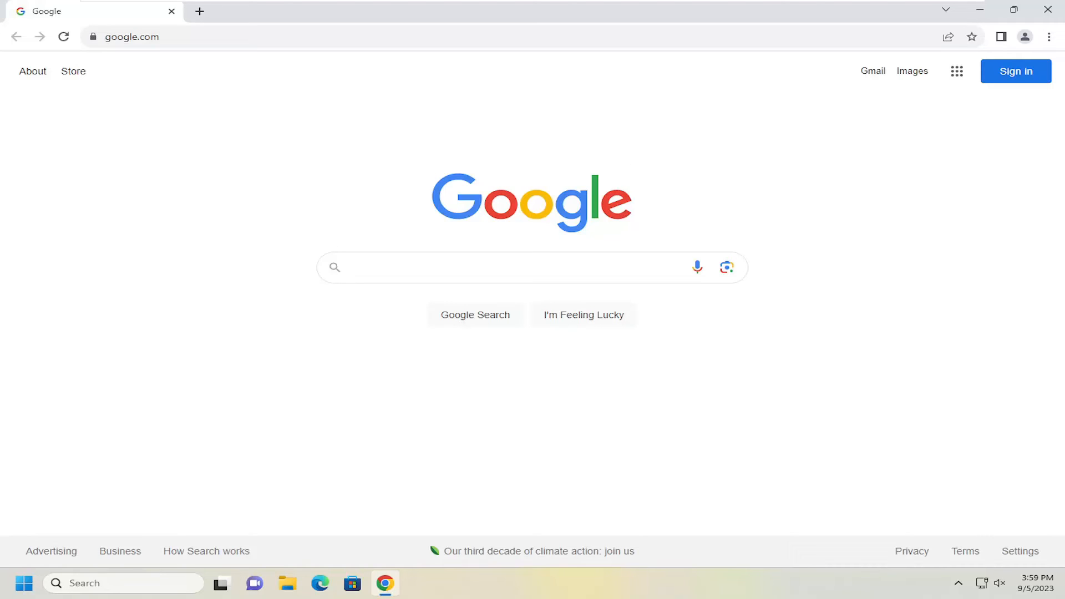
{"action": "left_click", "coordinate": [476, 267]}
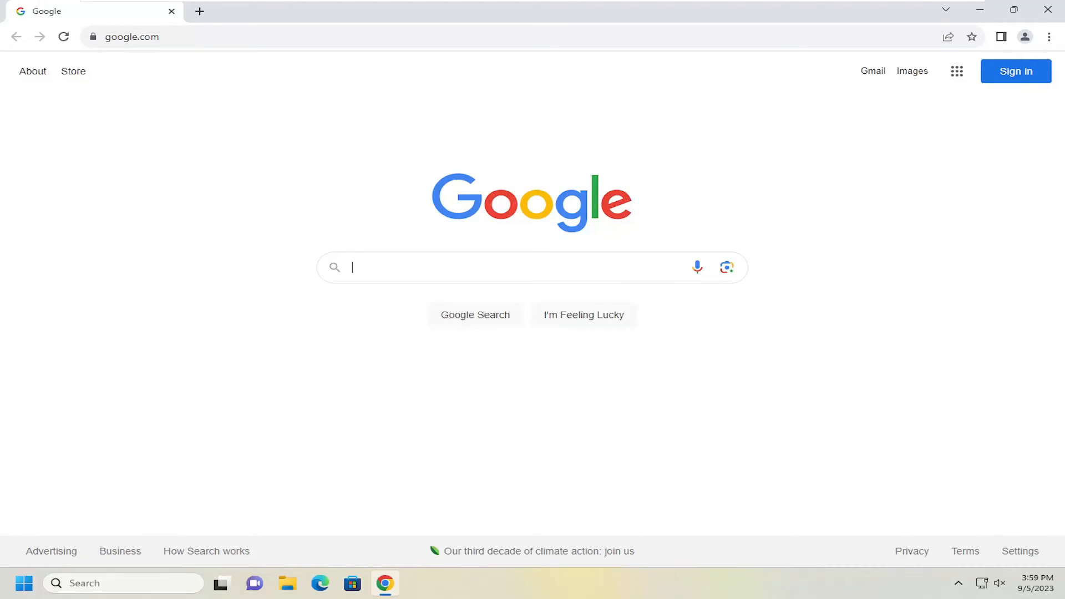